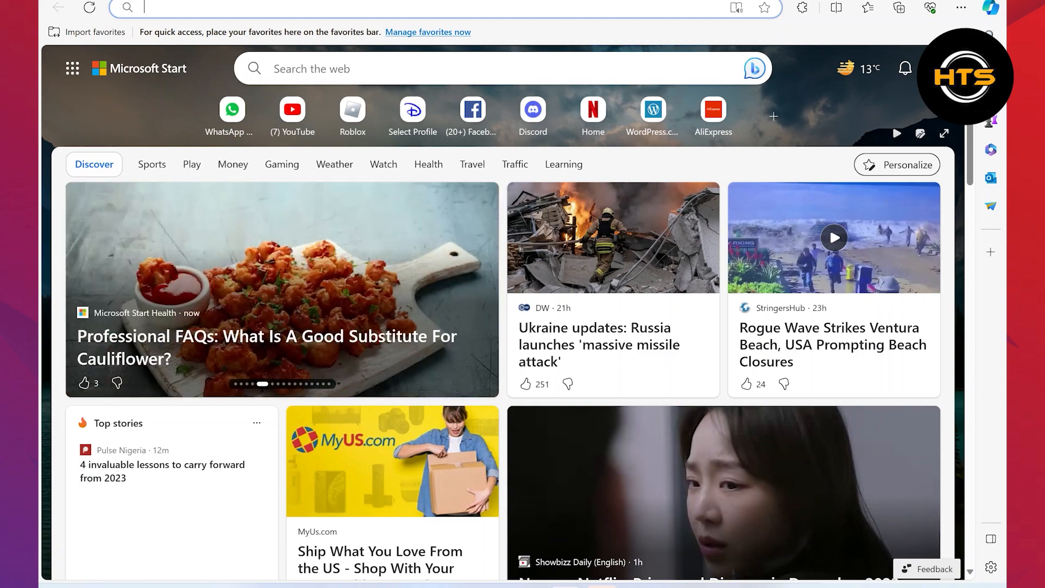
Search 'shopee' in Edge's address bar to reach the Shopee country selection page
{"action": "type", "text": "shopee.com"}
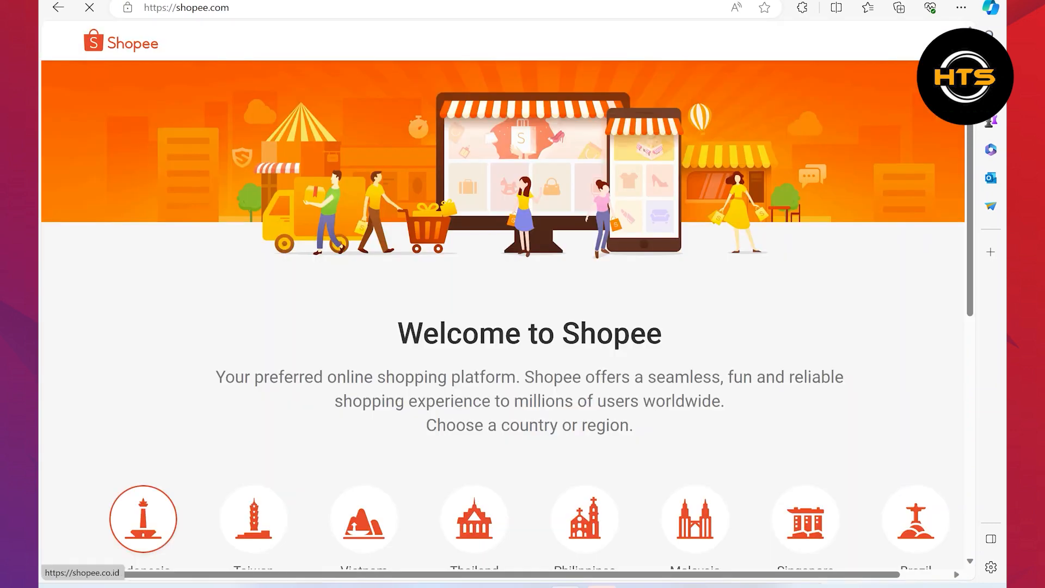
Choose the Indonesia store, then log out via the account menu
{"action": "left_click", "coordinate": [142, 518]}
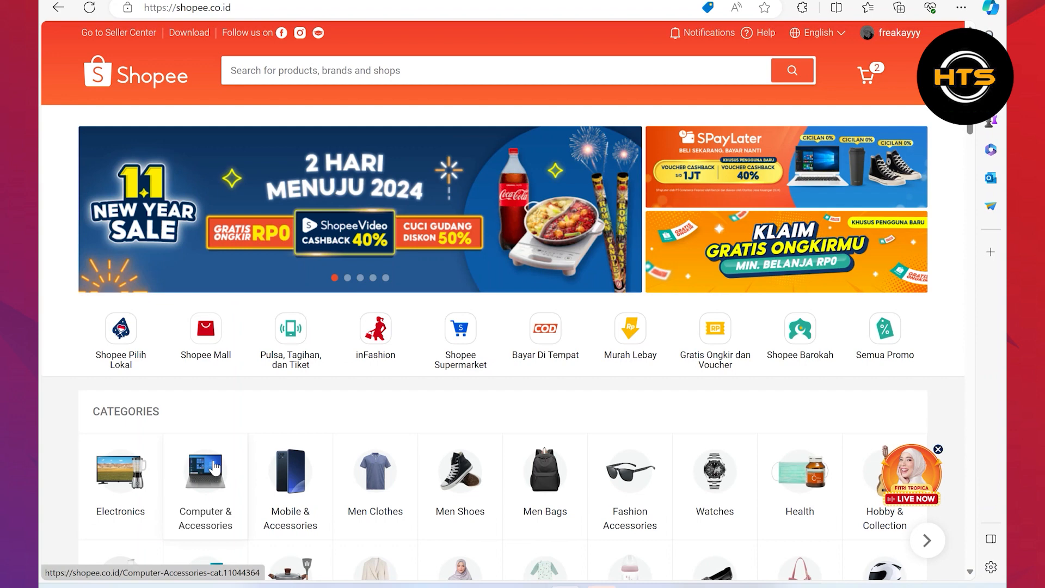
{"action": "left_click", "coordinate": [899, 33]}
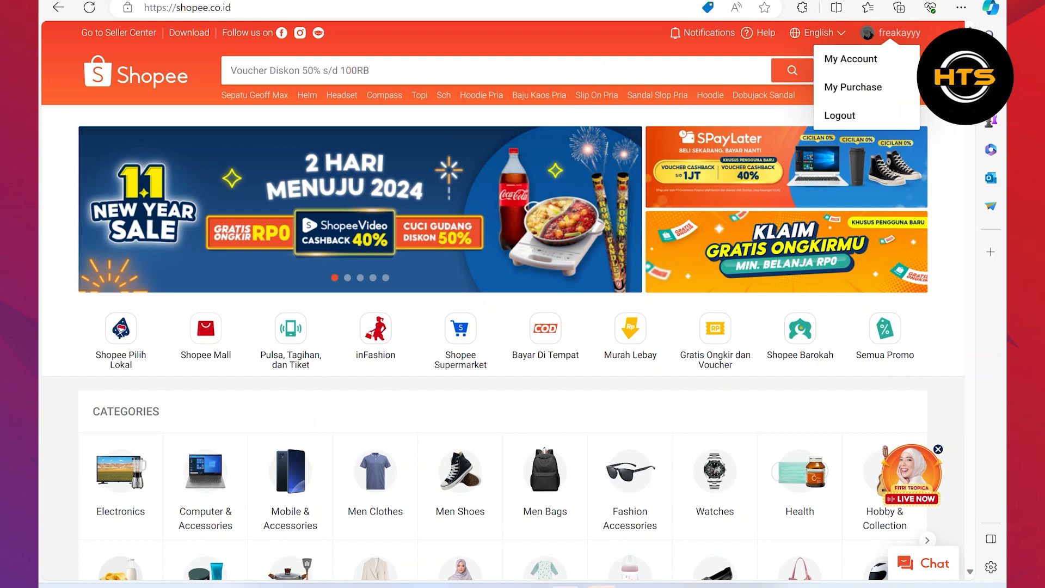
{"action": "left_click", "coordinate": [840, 115]}
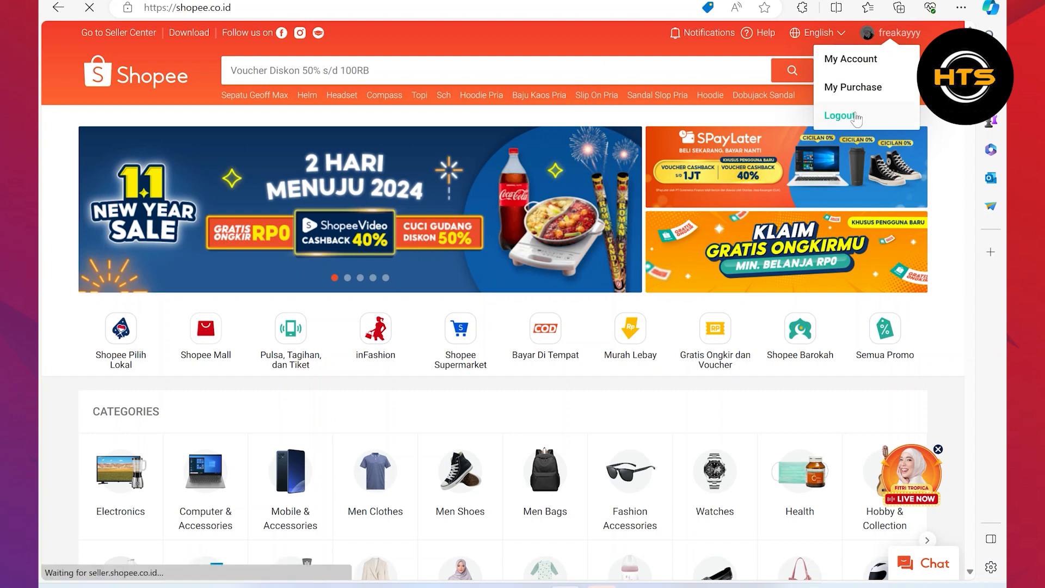
{"action": "left_click", "coordinate": [842, 115]}
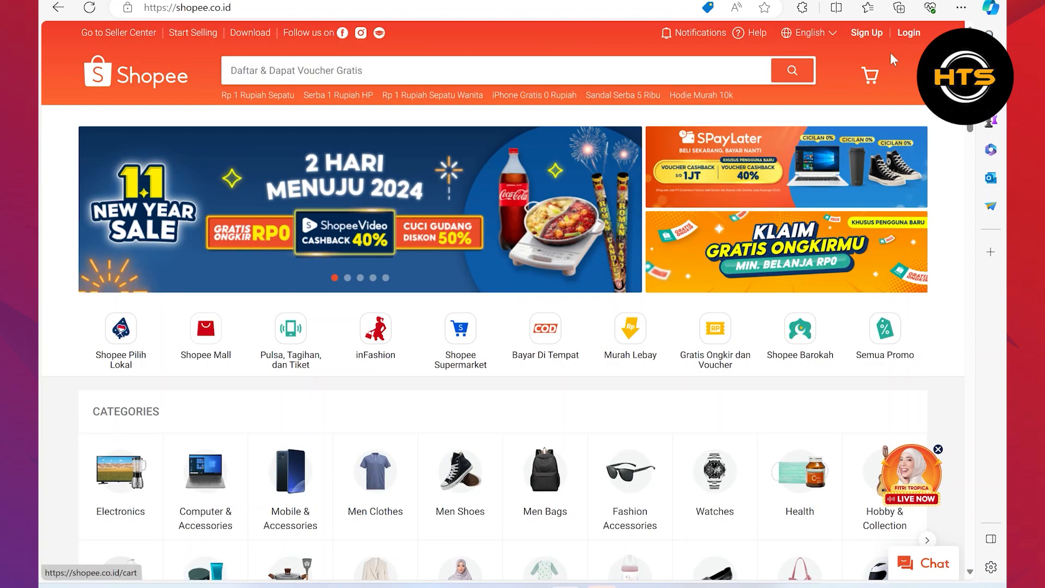
Open the login page, view the QR login code, then return to password login
{"action": "left_click", "coordinate": [909, 33]}
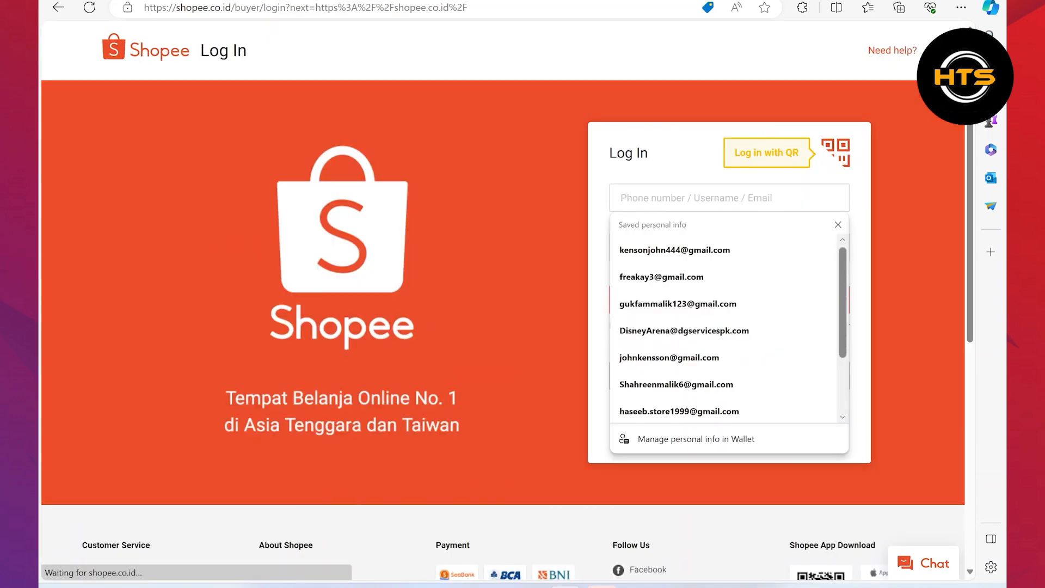
{"action": "left_click", "coordinate": [767, 152]}
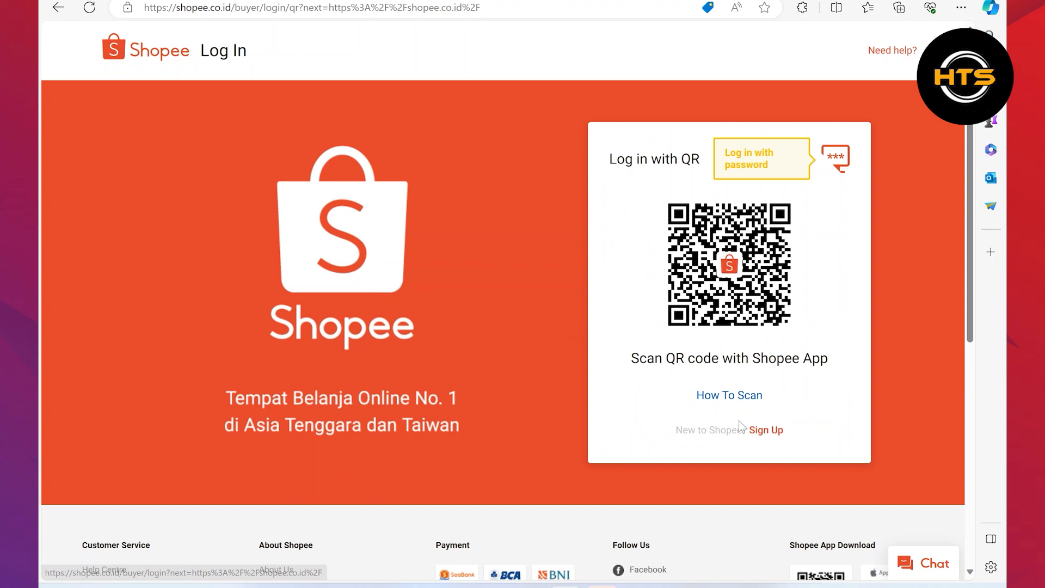
{"action": "mouse_move", "coordinate": [662, 185]}
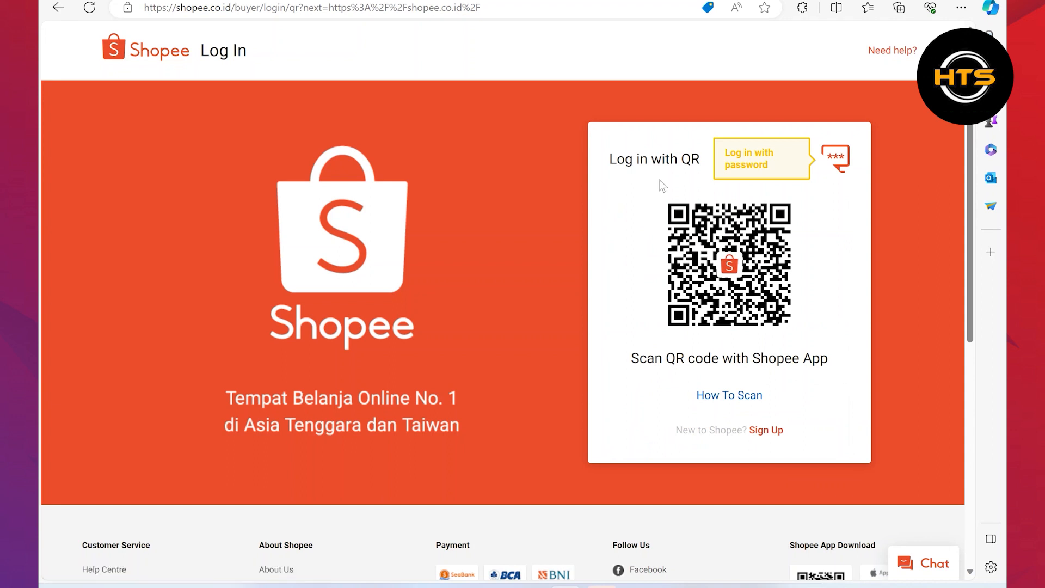
{"action": "left_click", "coordinate": [761, 158]}
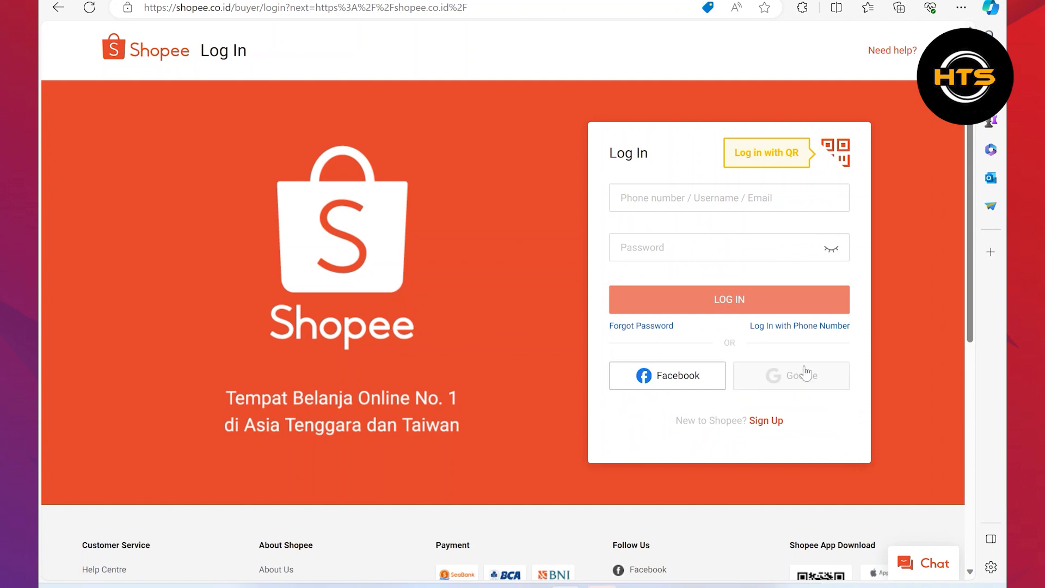
Sign back in with the Google account and reach the Indonesian homepage
{"action": "left_click", "coordinate": [790, 375]}
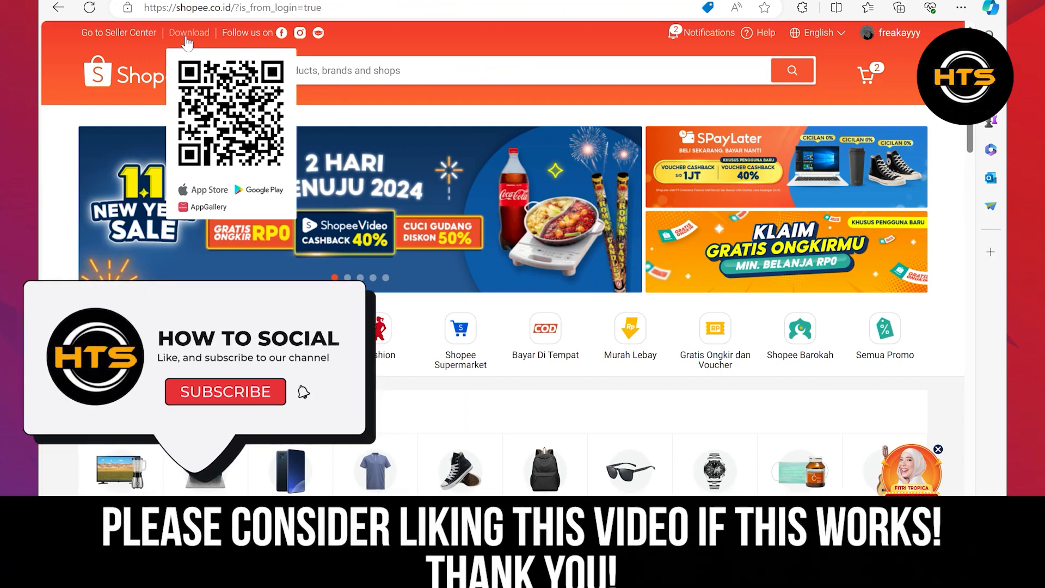
{"action": "left_click", "coordinate": [224, 392]}
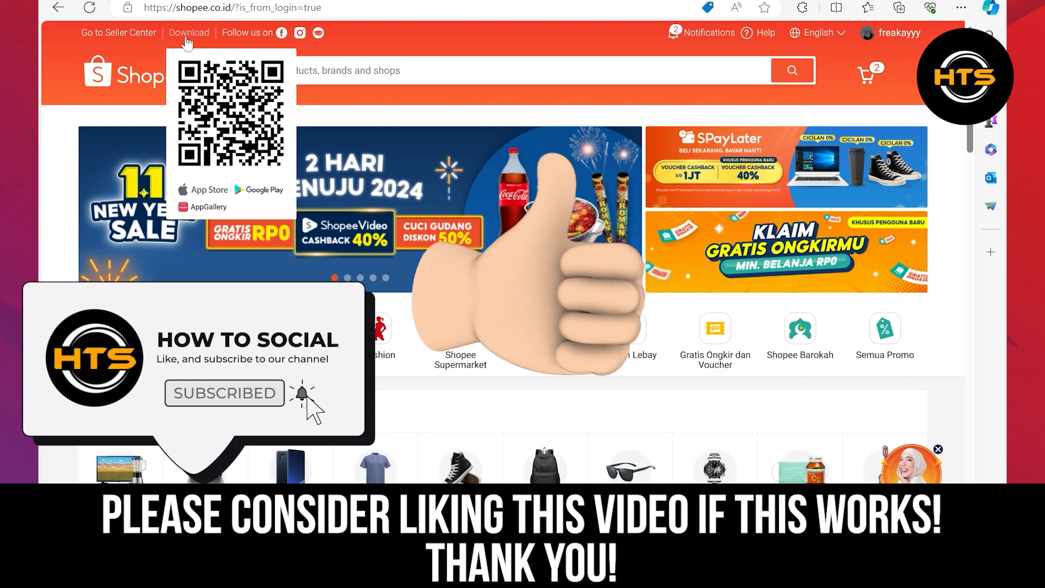